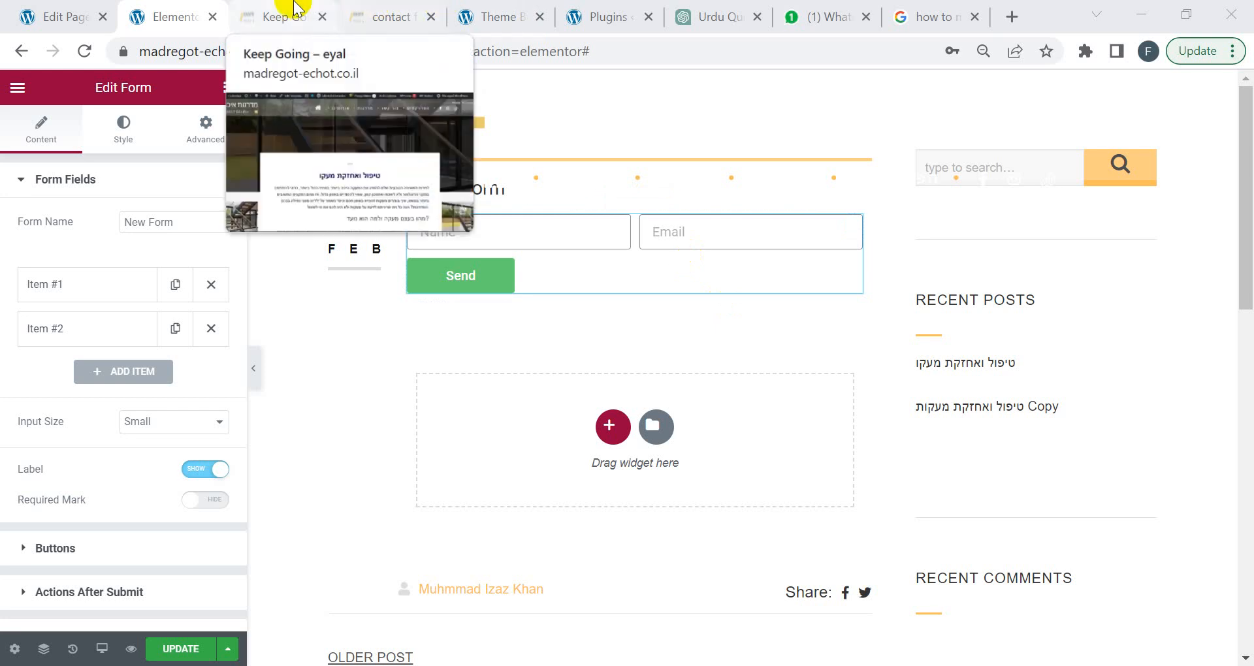
Scroll through the stair-railing article on the Keep Going preview, then return to the editor.
click(276, 15)
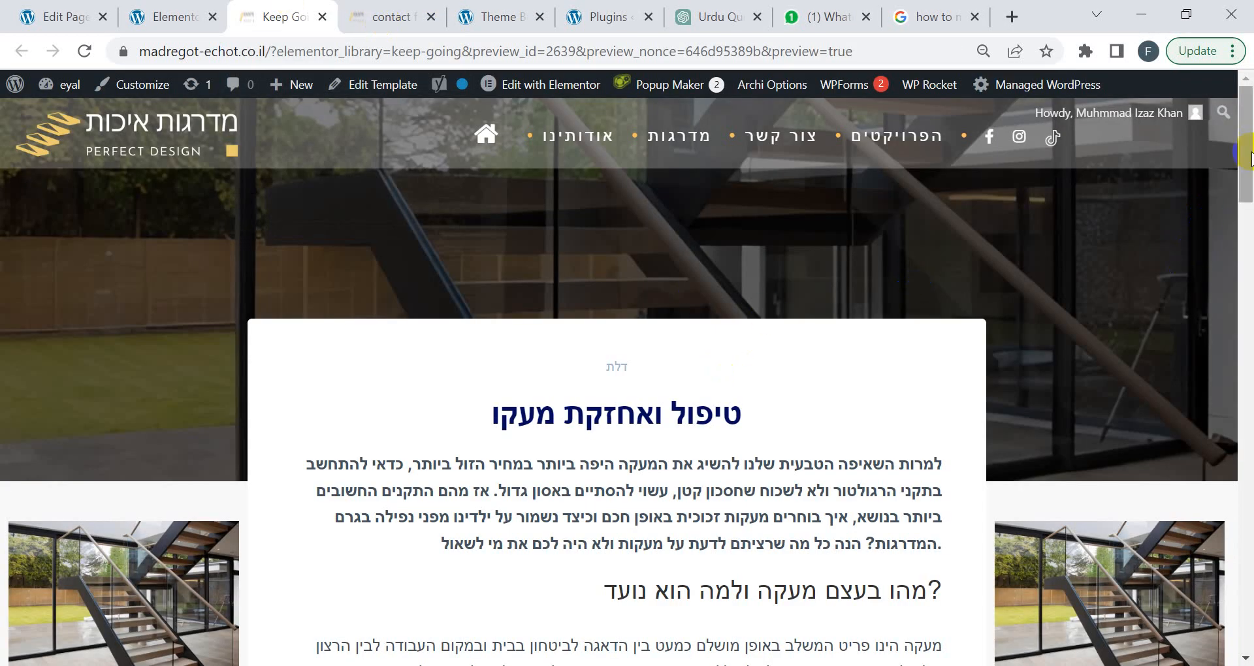
scroll(down, 3)
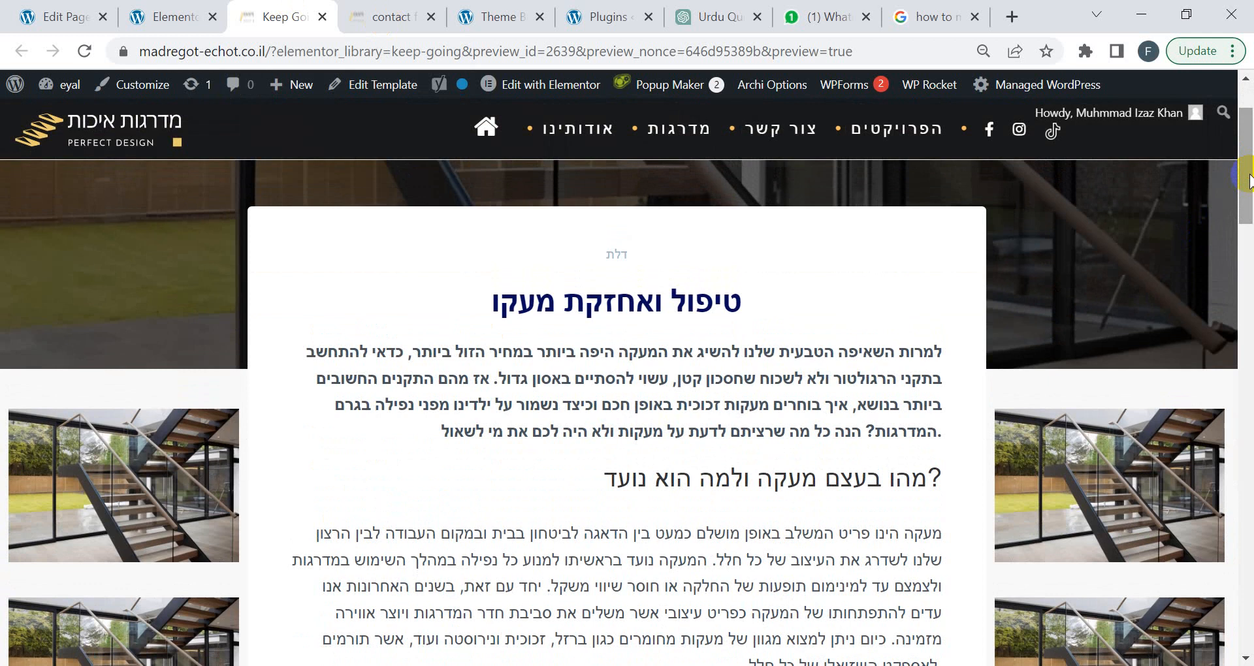
scroll(down, 3)
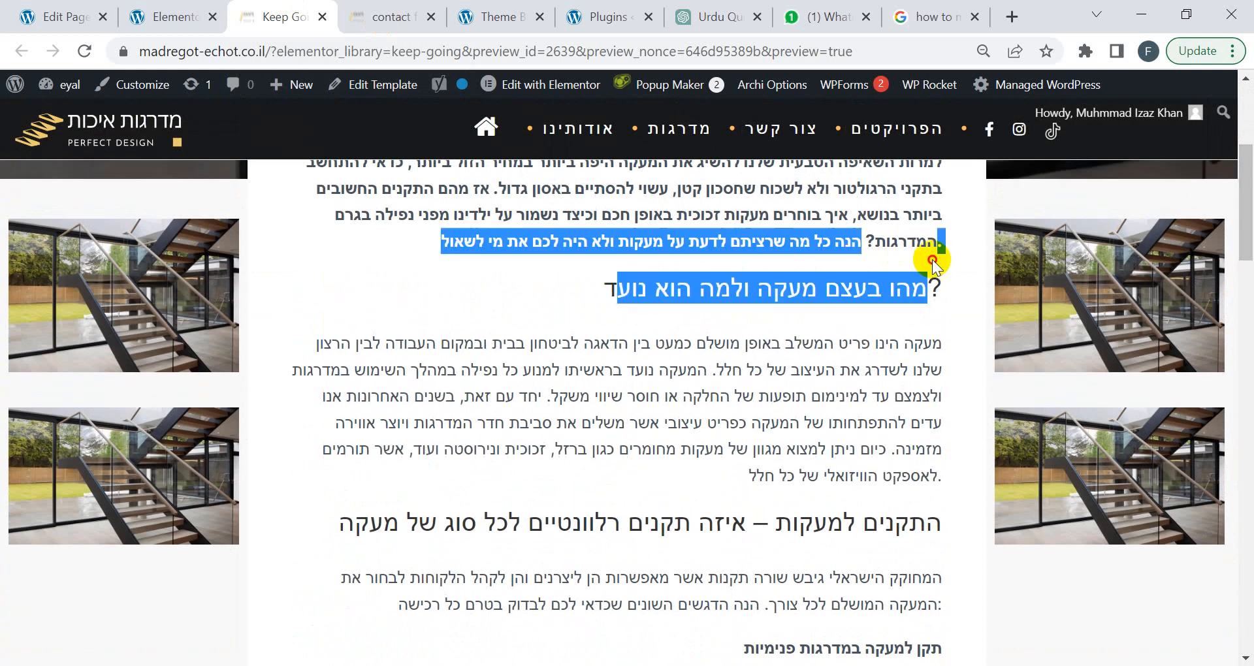
click(170, 16)
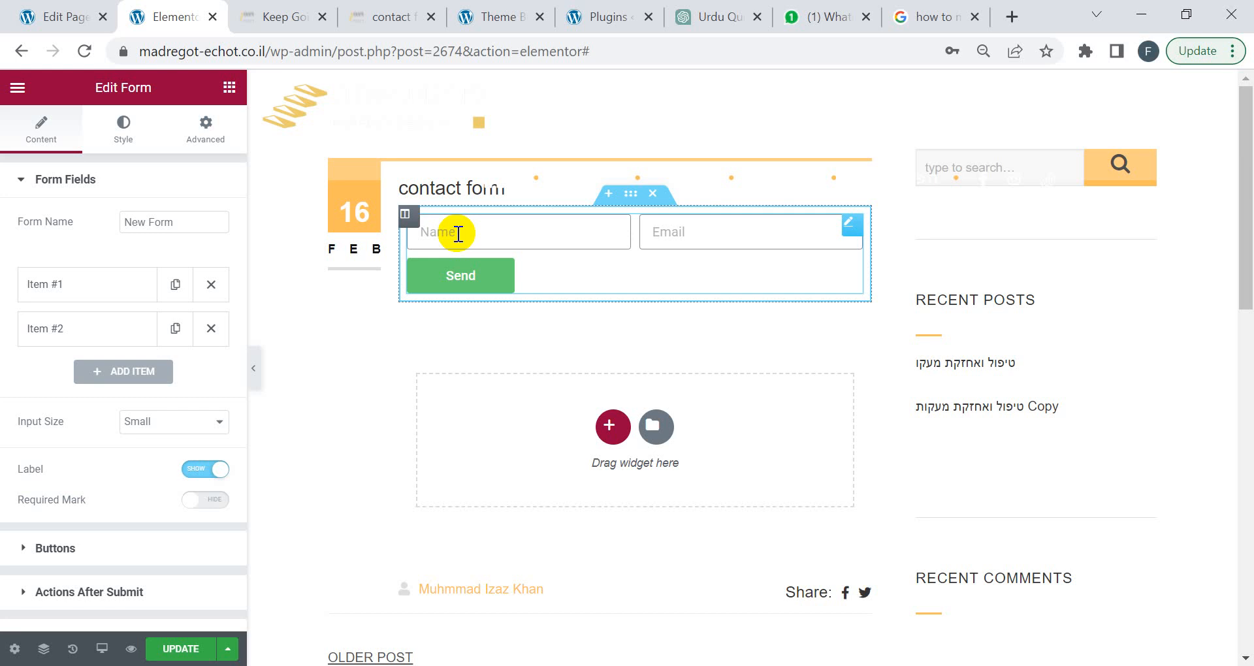
mouse_move(369, 201)
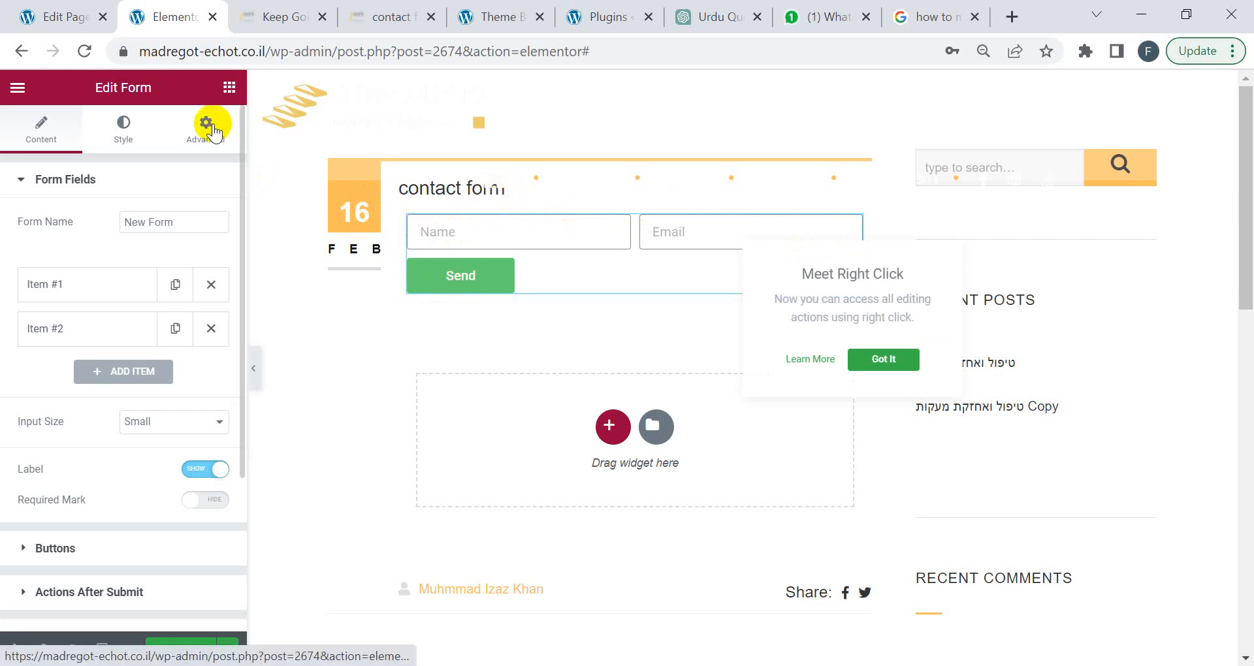
Expand the form's Custom CSS section under Advanced settings, showing the empty code box.
click(205, 128)
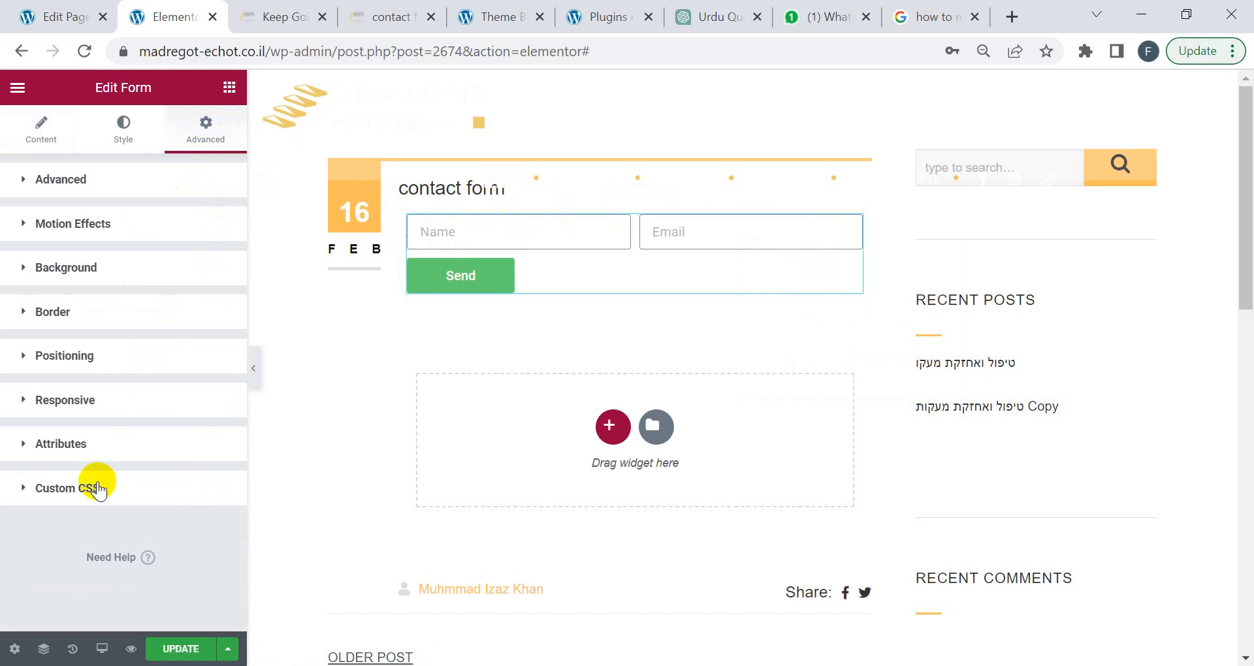
click(68, 487)
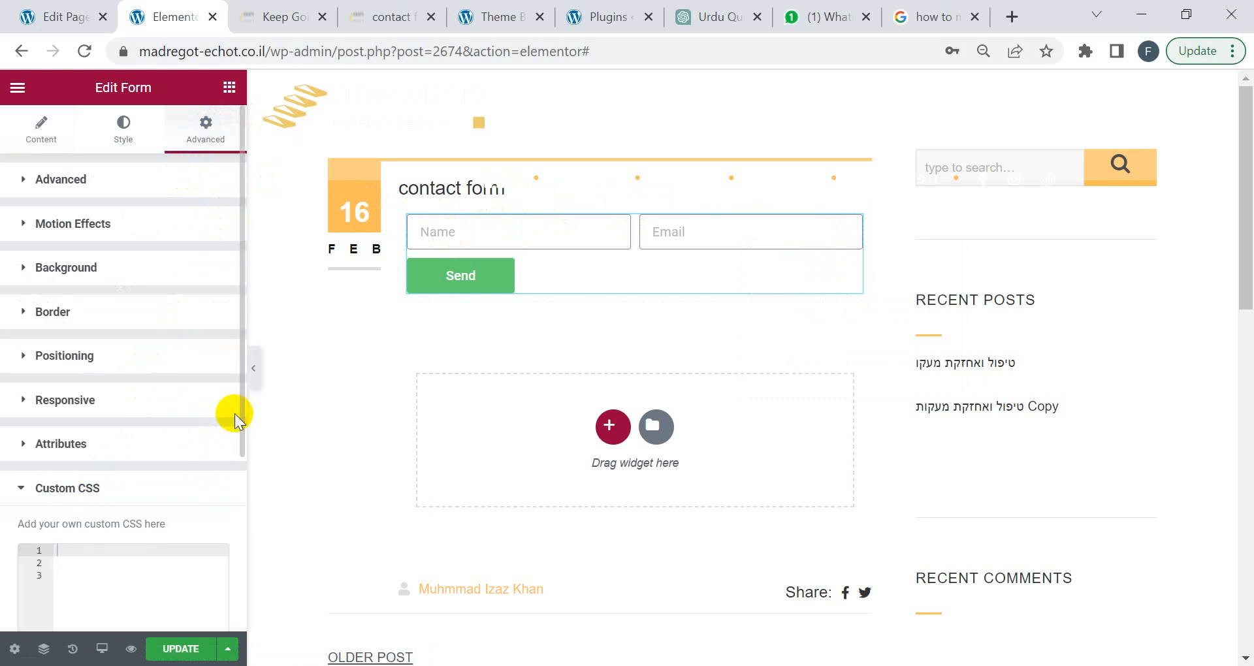
scroll(down, 3)
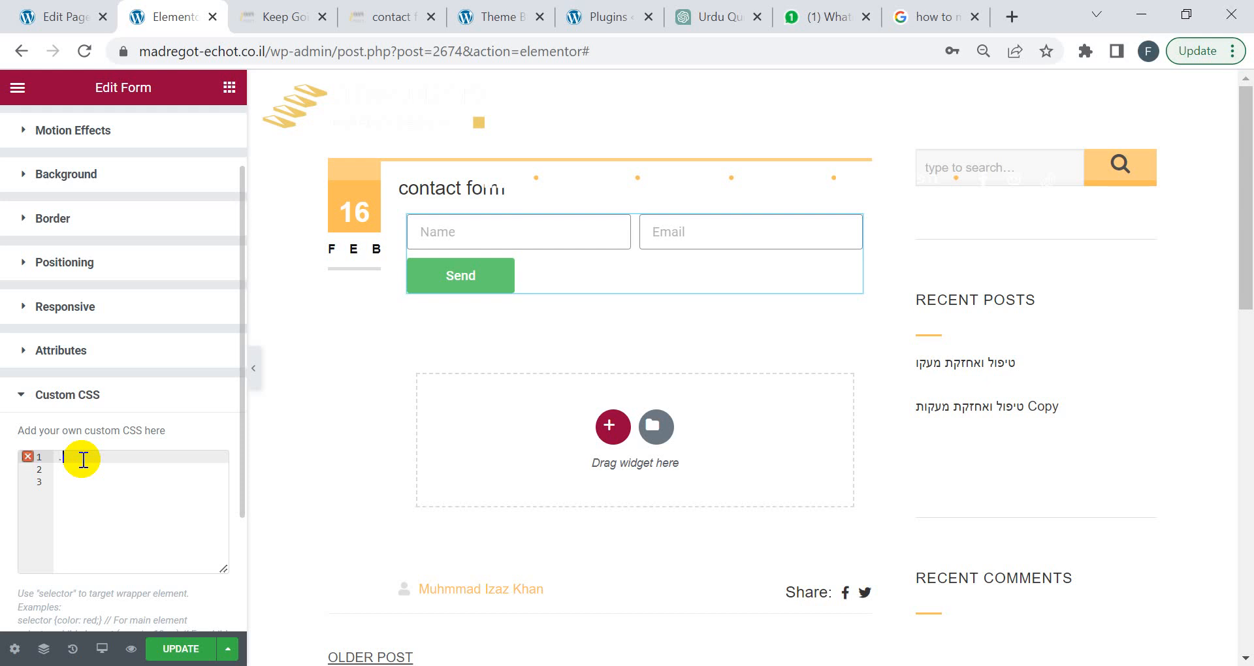
Enter the selector '.elementor-field-group input ::placeholder{' in the Custom CSS box.
text(.elementor)
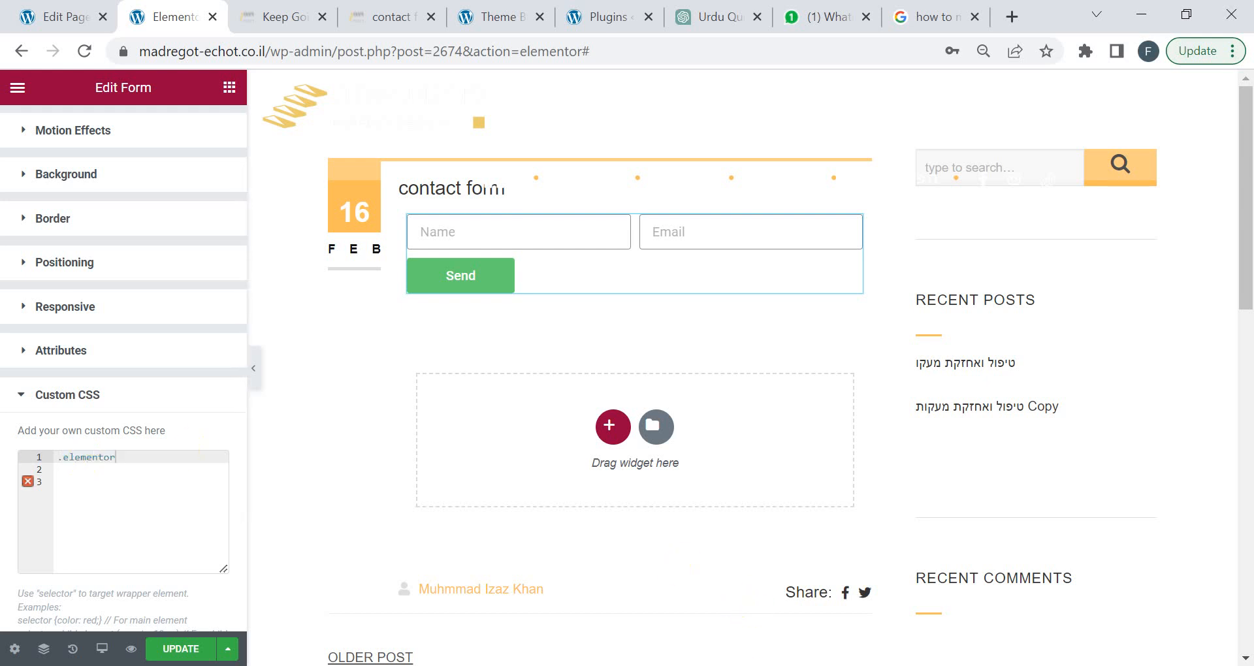
click(116, 457)
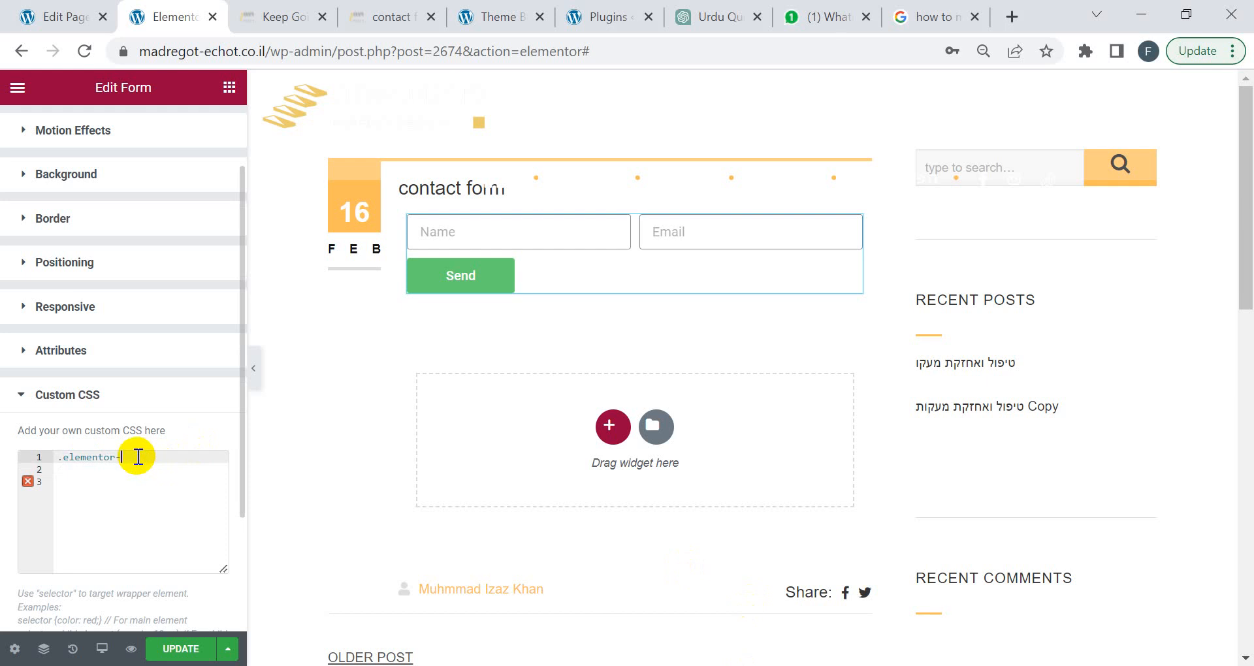
text(field-group)
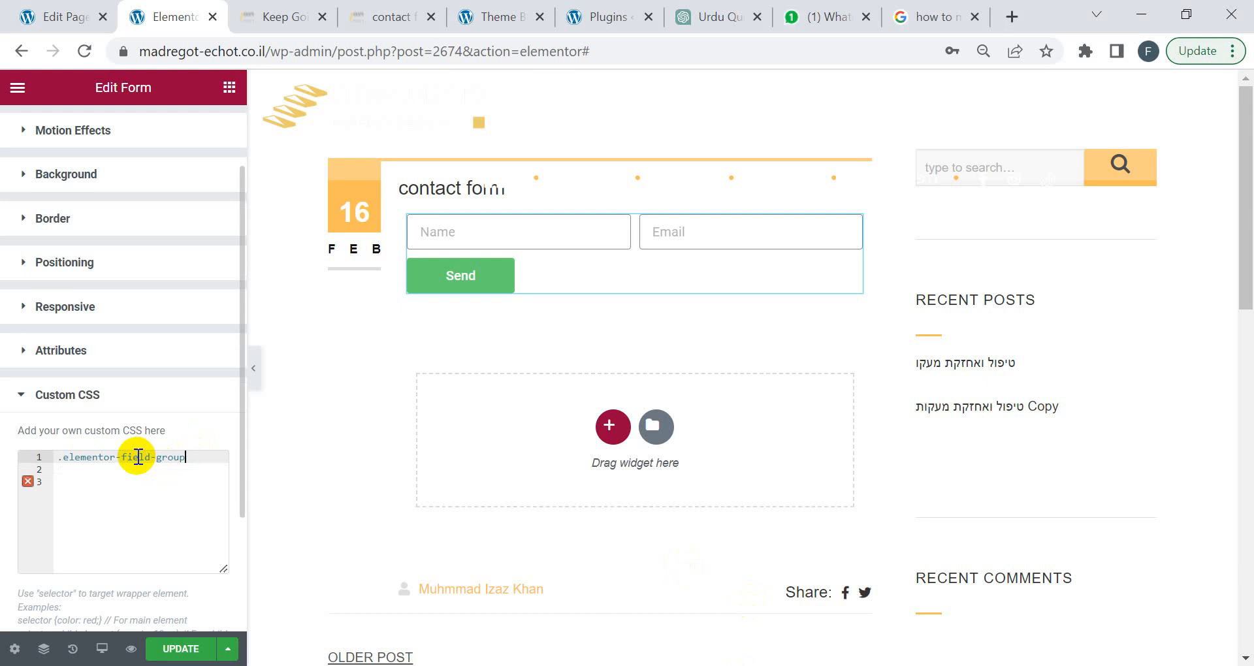
text(input ::placeholder)
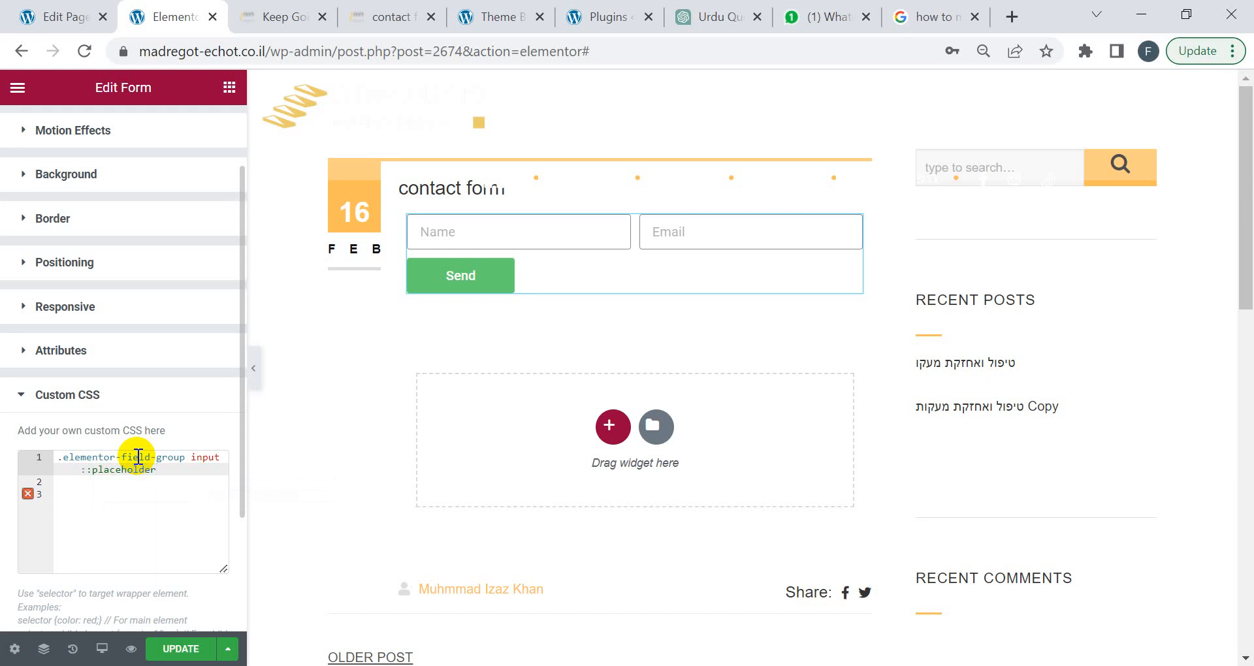
text({)
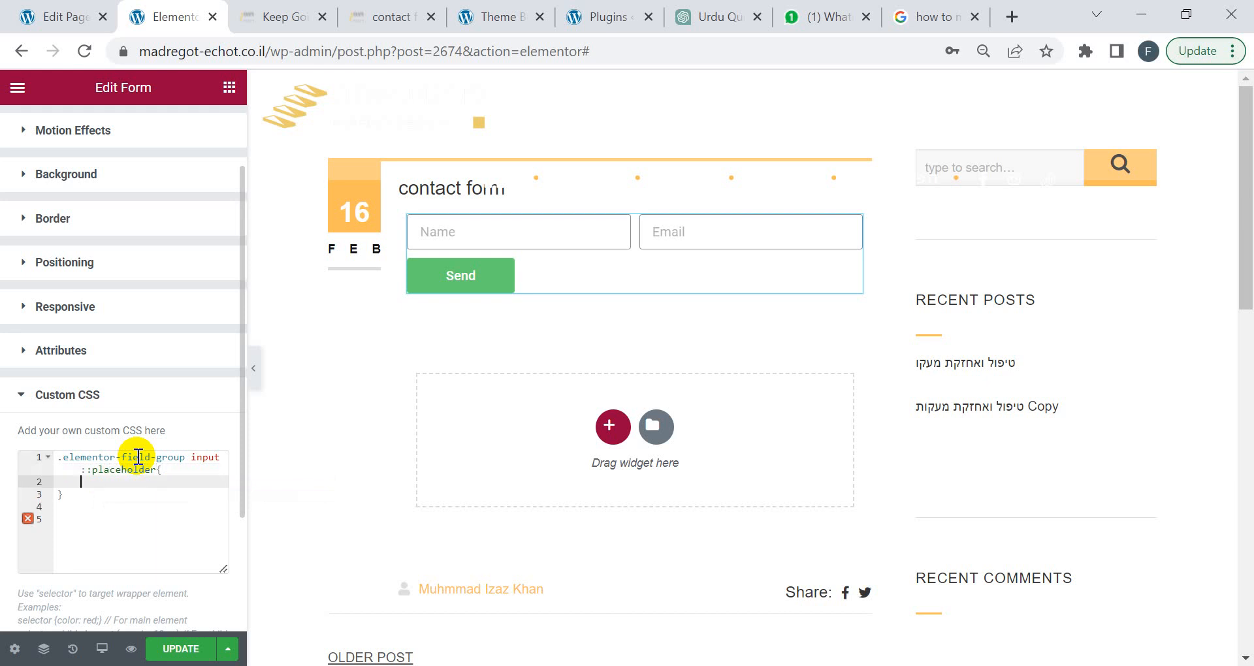
Add the 'text-align: right' property inside the placeholder rule.
text(text)
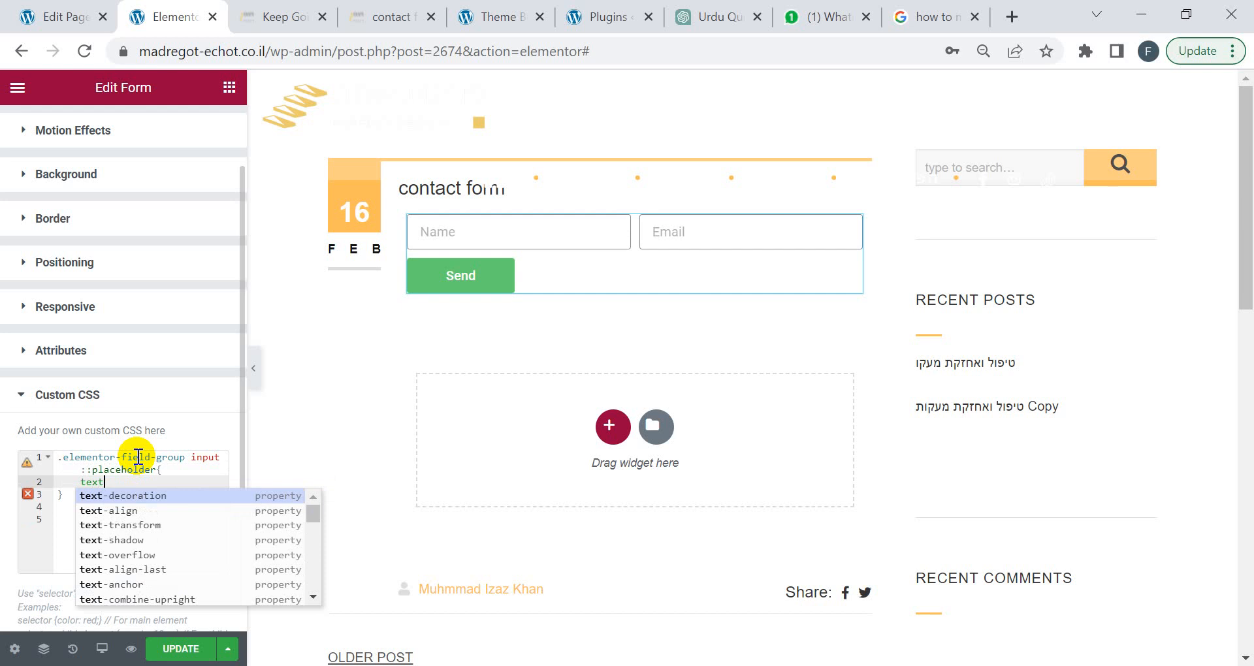
text(-alig)
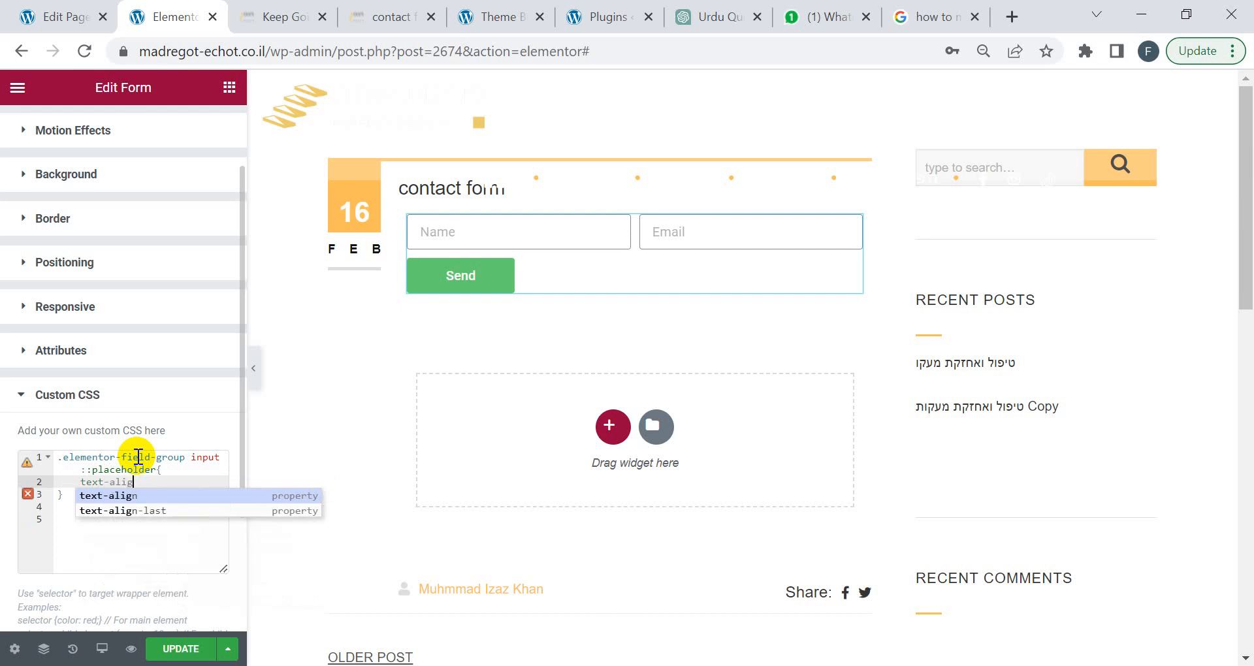
key(Backspace)
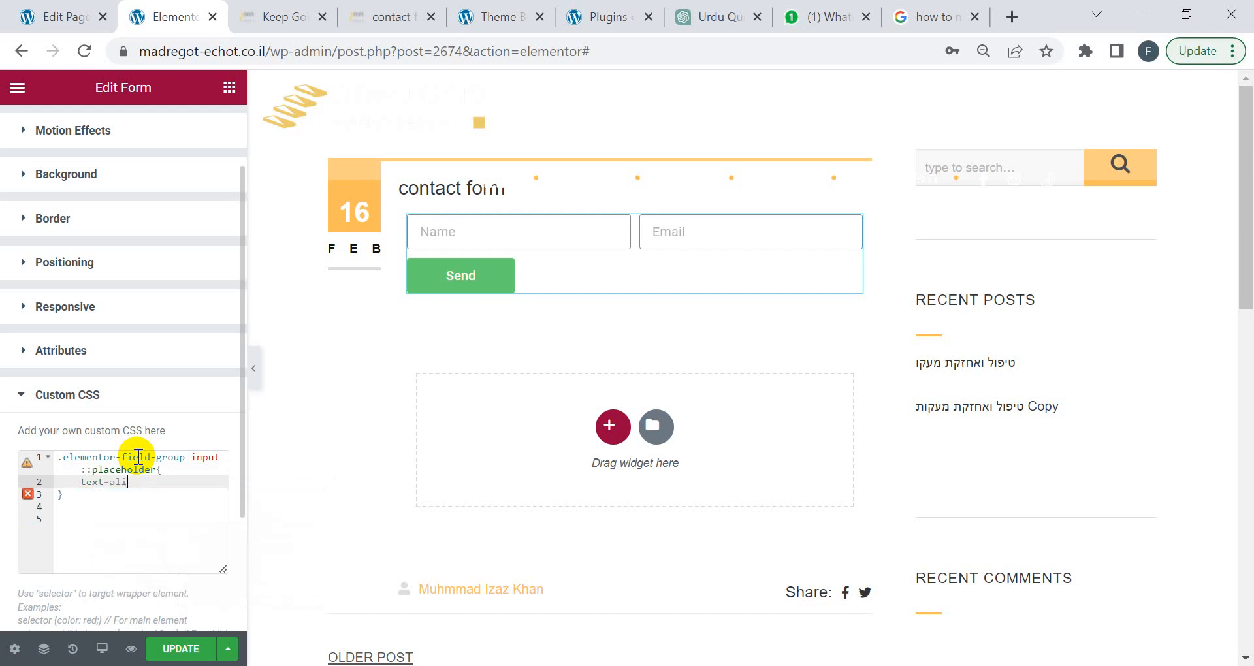
text(gn)
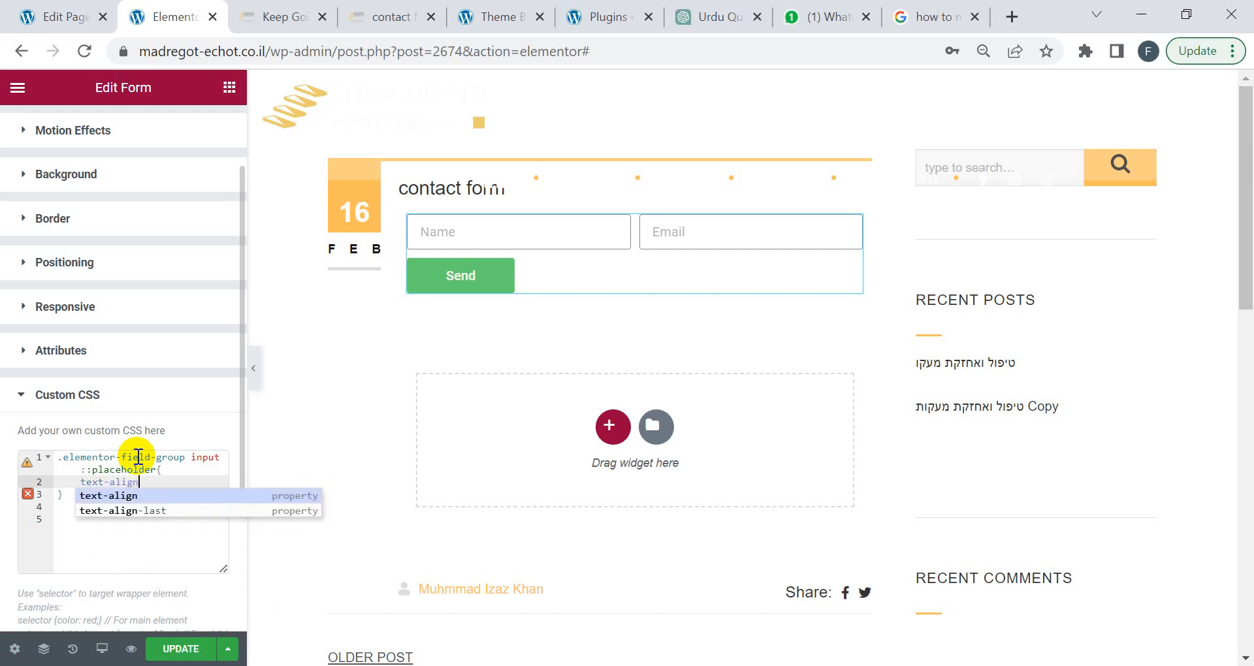
text(:ri;)
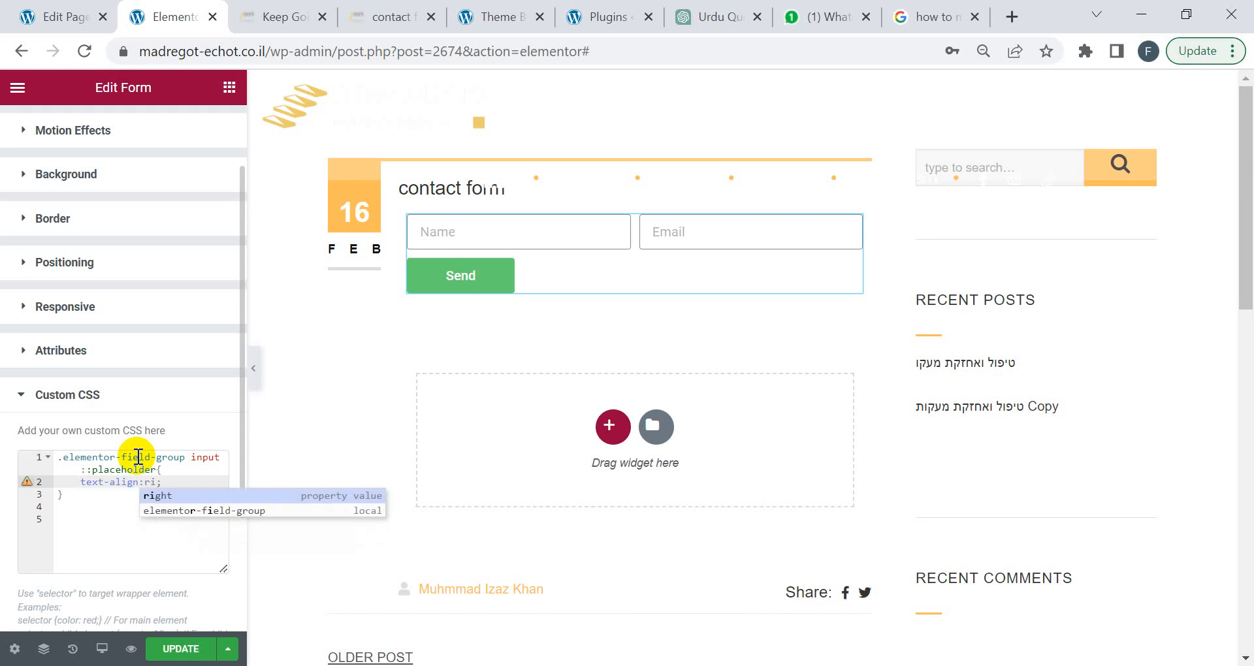